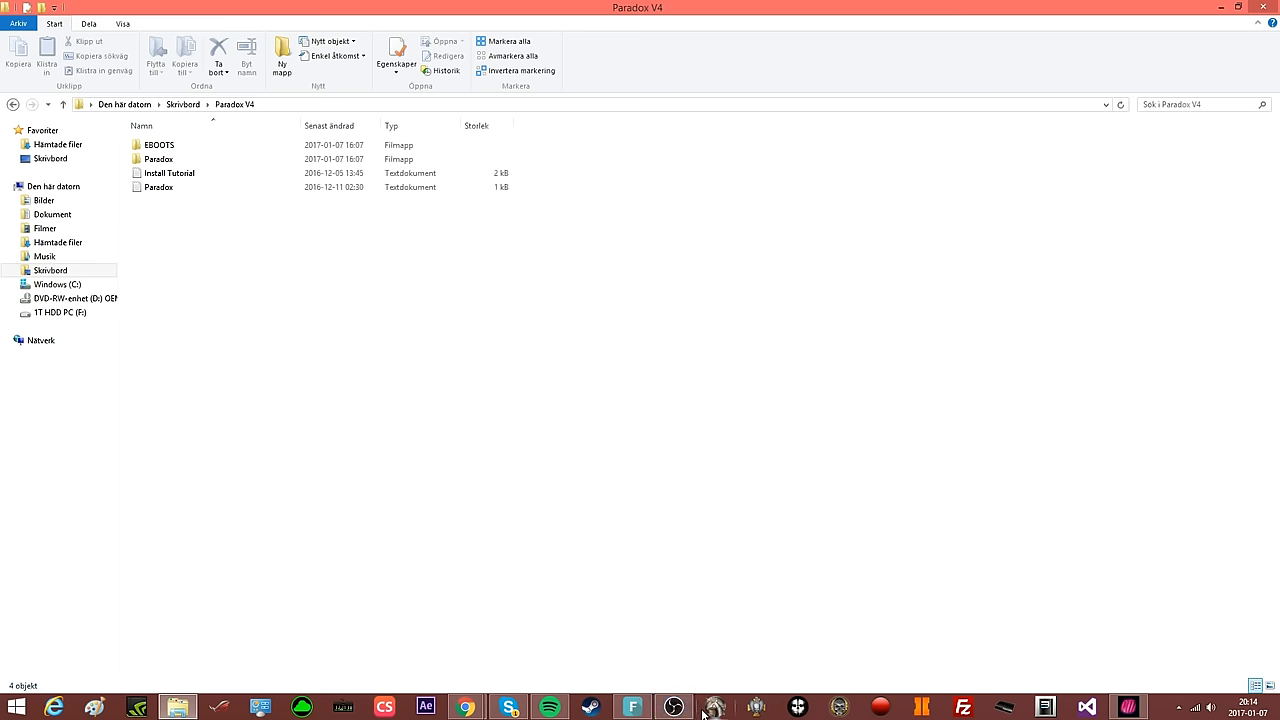
{"action": "mouse_move", "coordinate": [712, 638]}
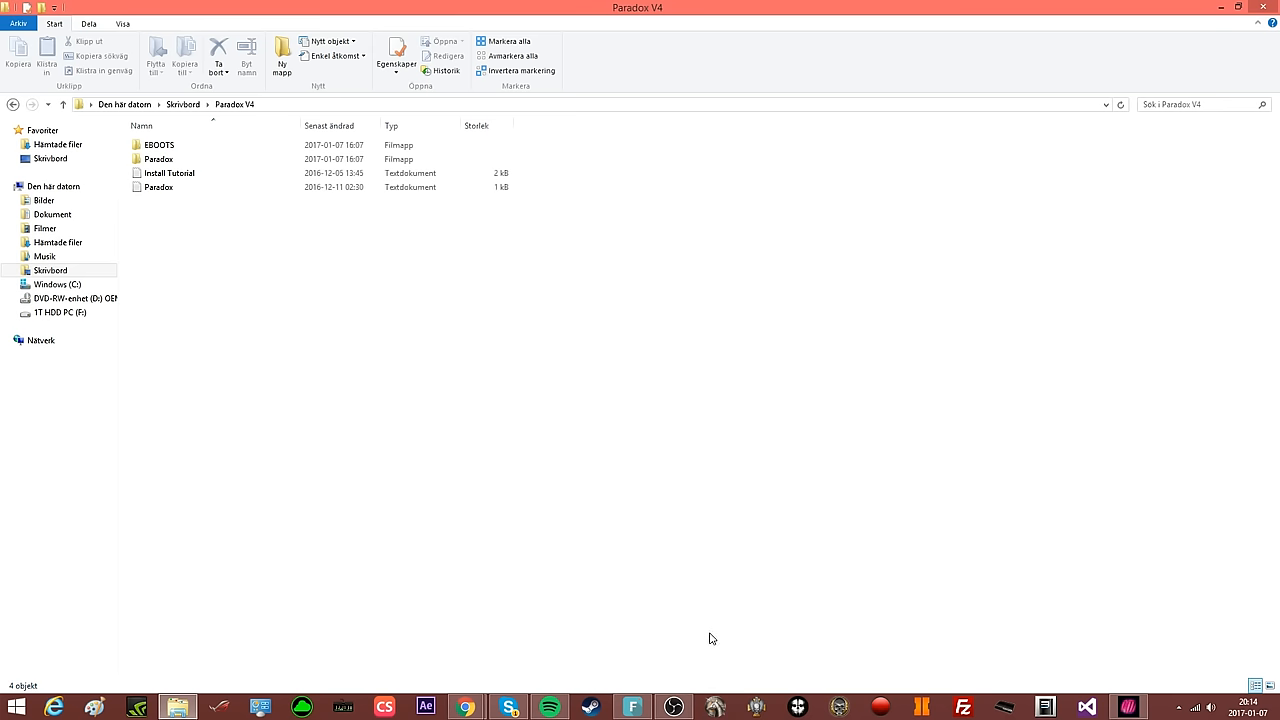
{"action": "mouse_move", "coordinate": [704, 574]}
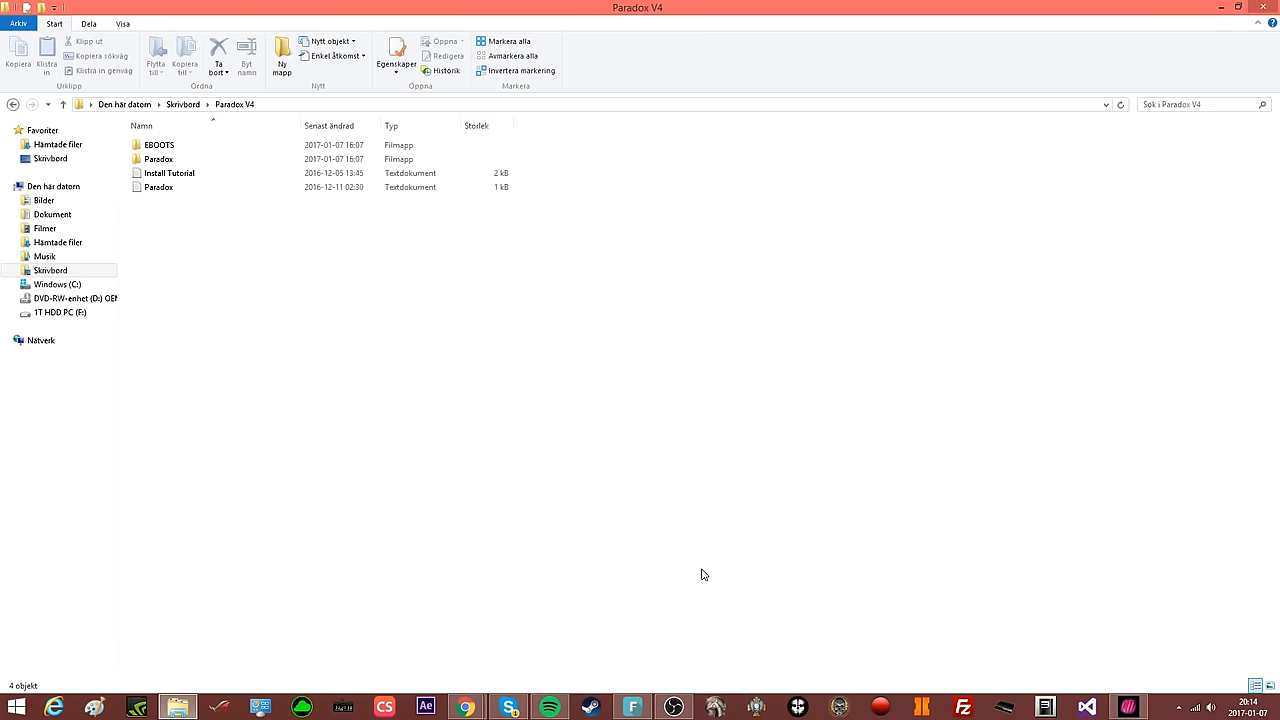
{"action": "mouse_move", "coordinate": [464, 706]}
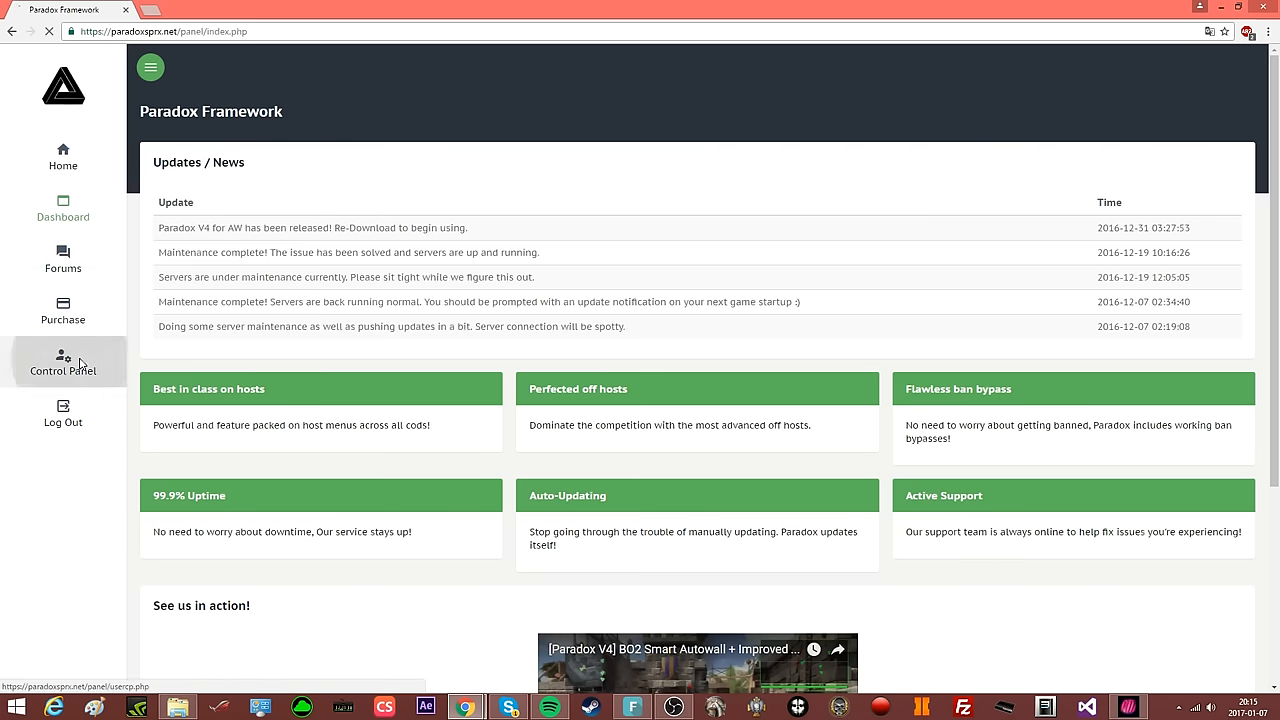
Download the Paradox V4 files from the Control Panel and return to the Paradox V4 folder
{"action": "left_click", "coordinate": [64, 362]}
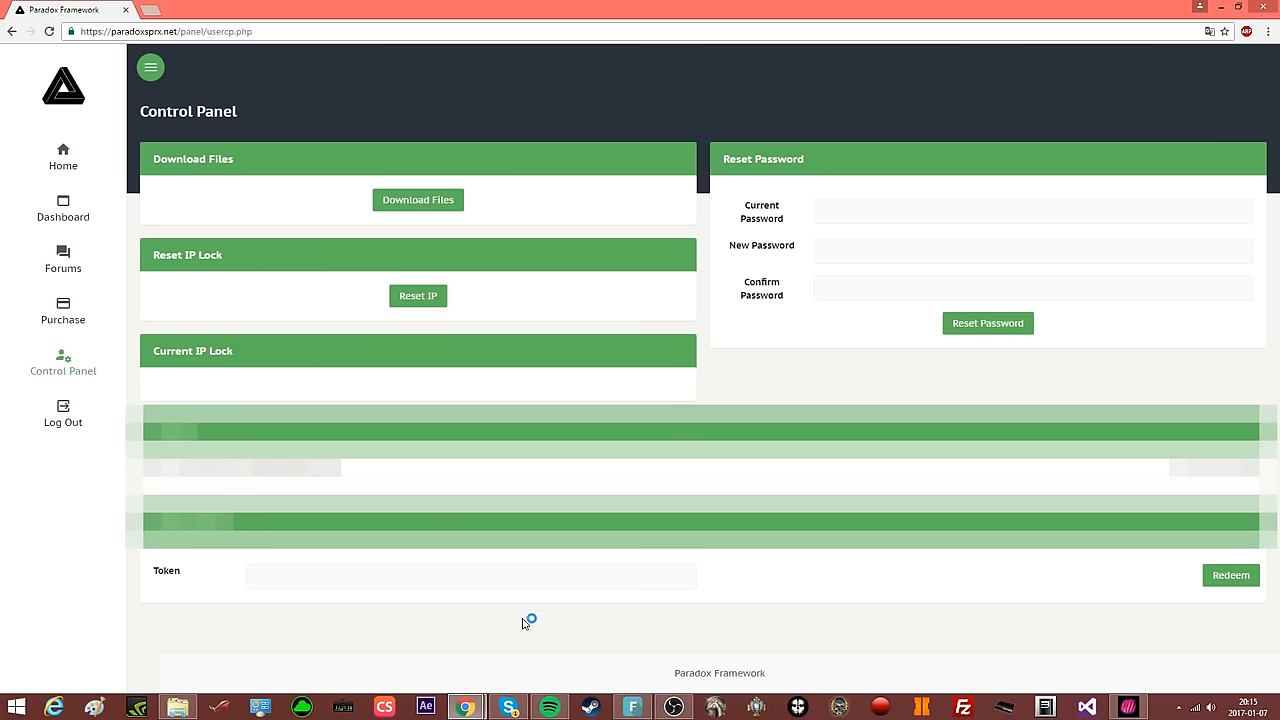
{"action": "mouse_move", "coordinate": [192, 182]}
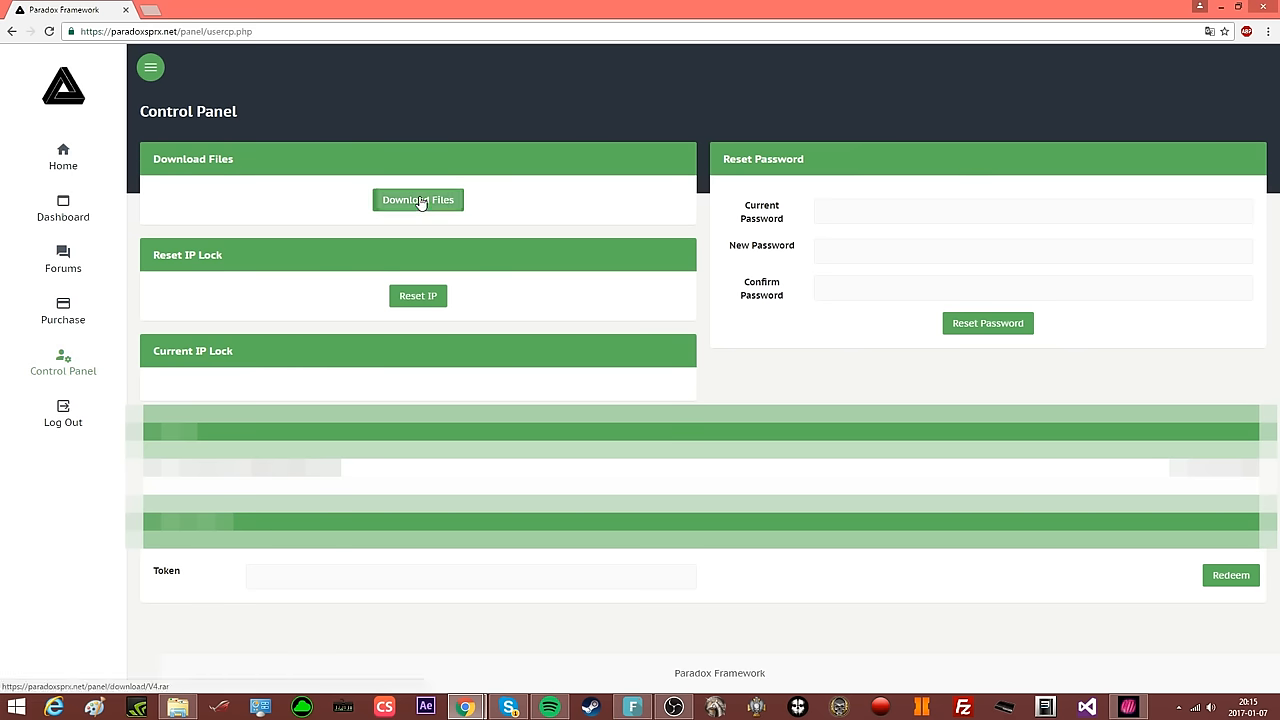
{"action": "left_click", "coordinate": [416, 200]}
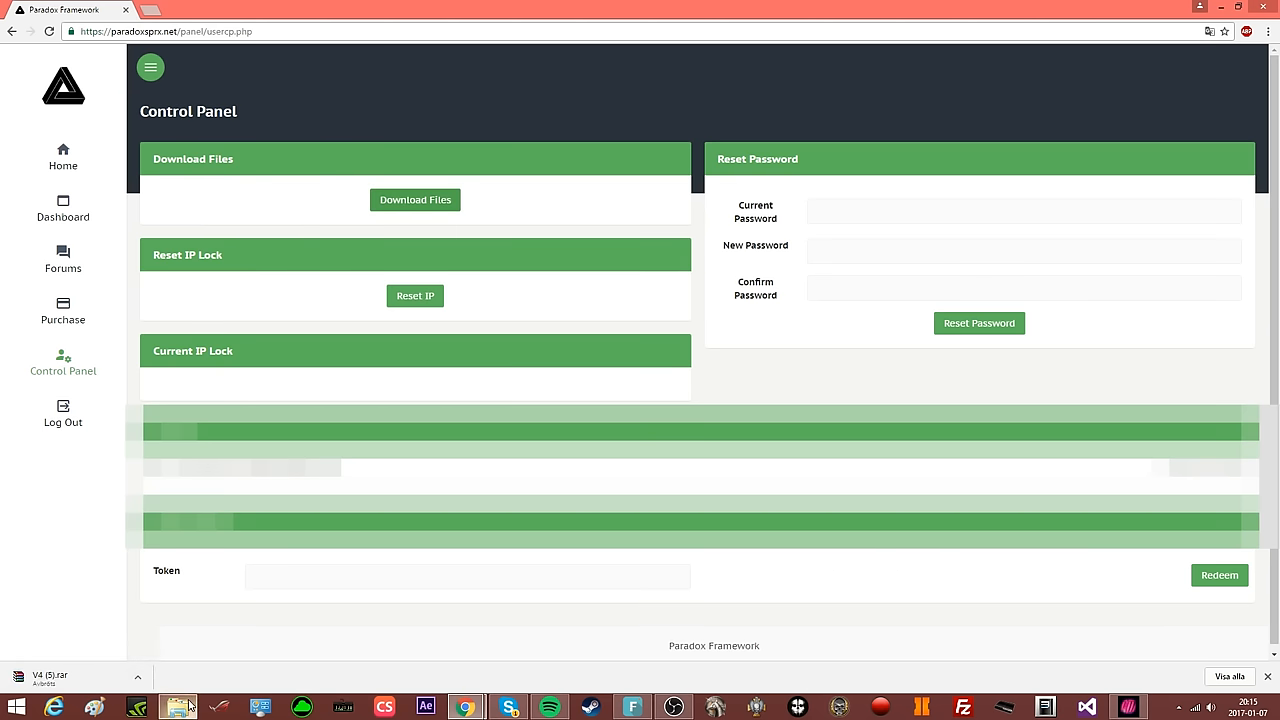
{"action": "left_click", "coordinate": [178, 708]}
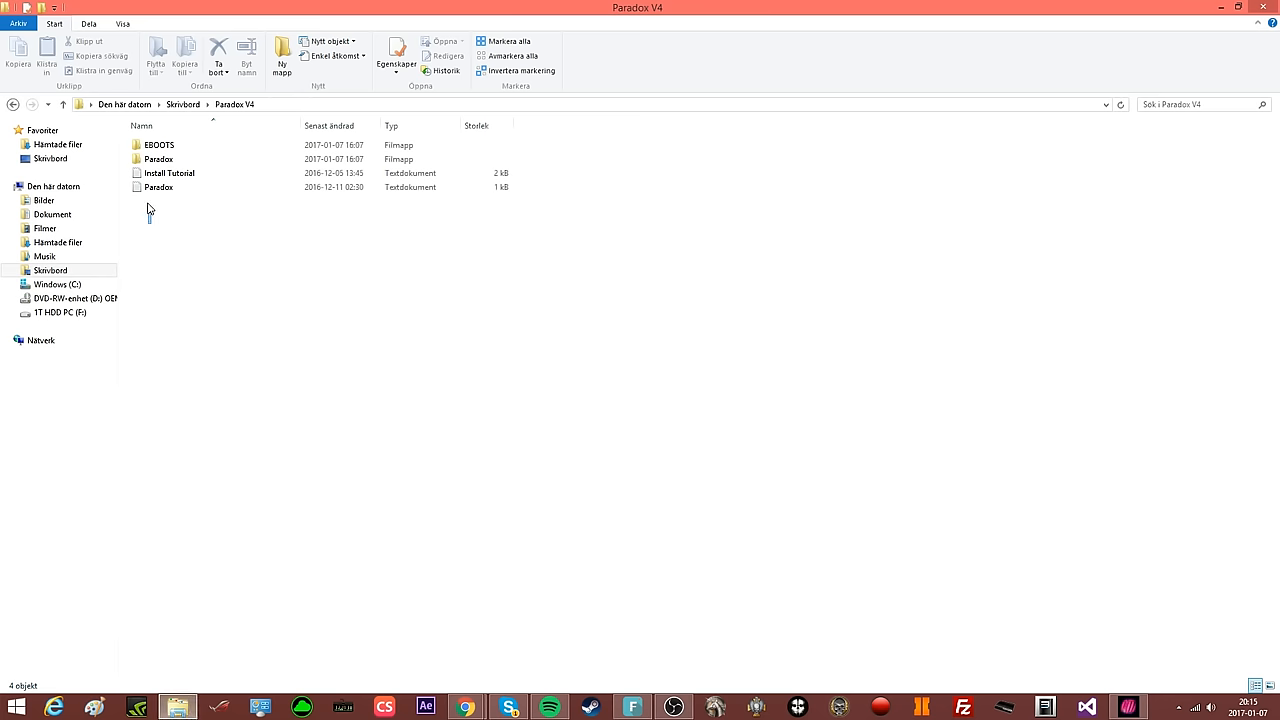
View the six SPRX files in the Paradox subfolder, go back to Paradox V4, and bring up FileZilla
{"action": "left_click", "coordinate": [160, 144]}
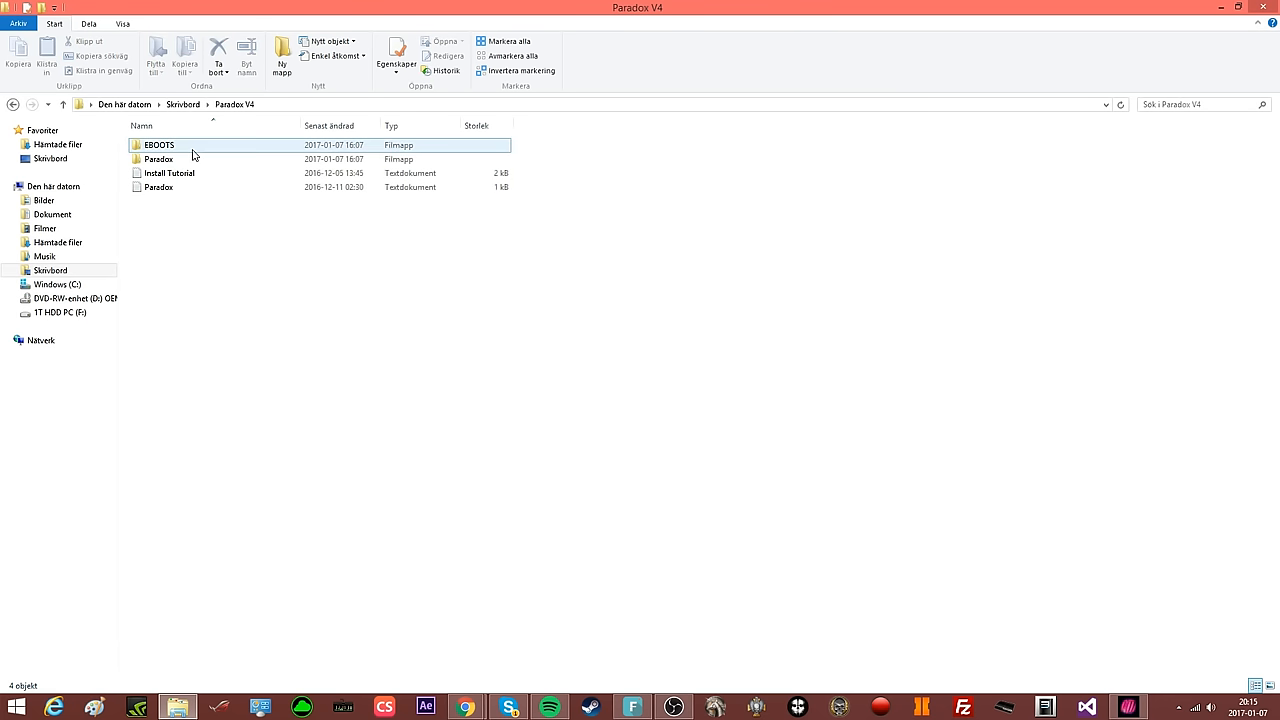
{"action": "double_click", "coordinate": [160, 144]}
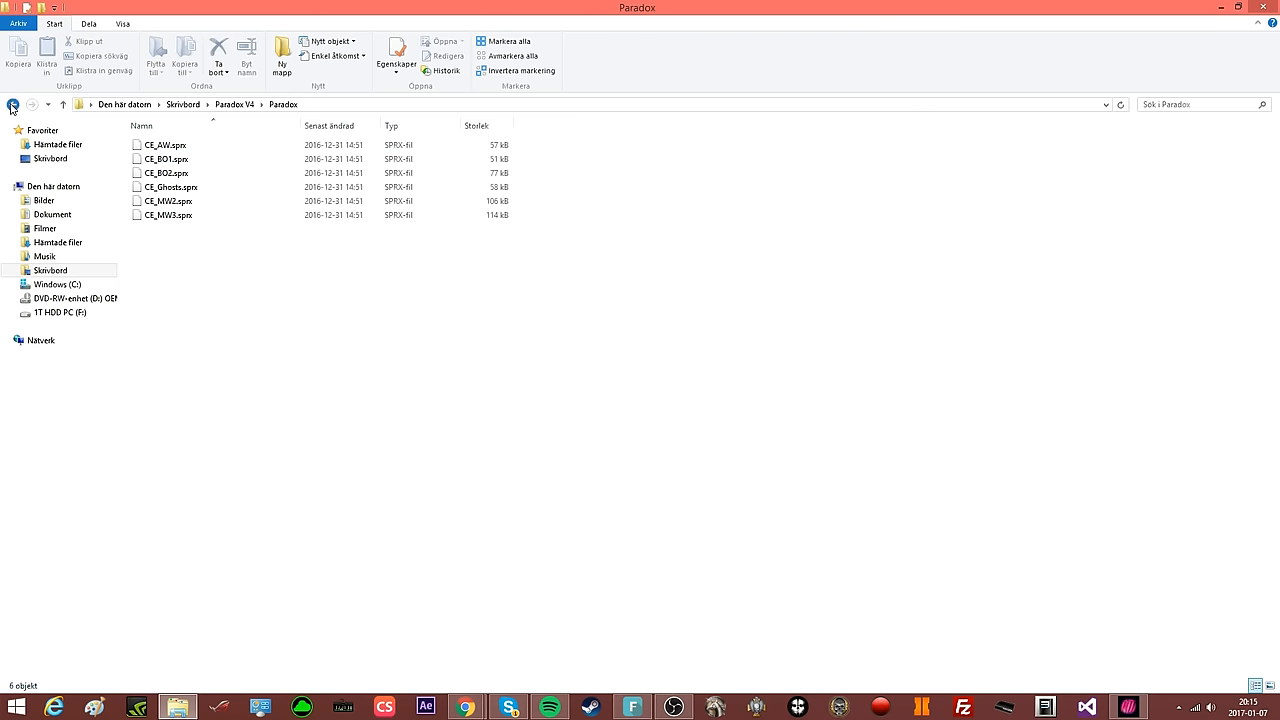
{"action": "left_click", "coordinate": [12, 104]}
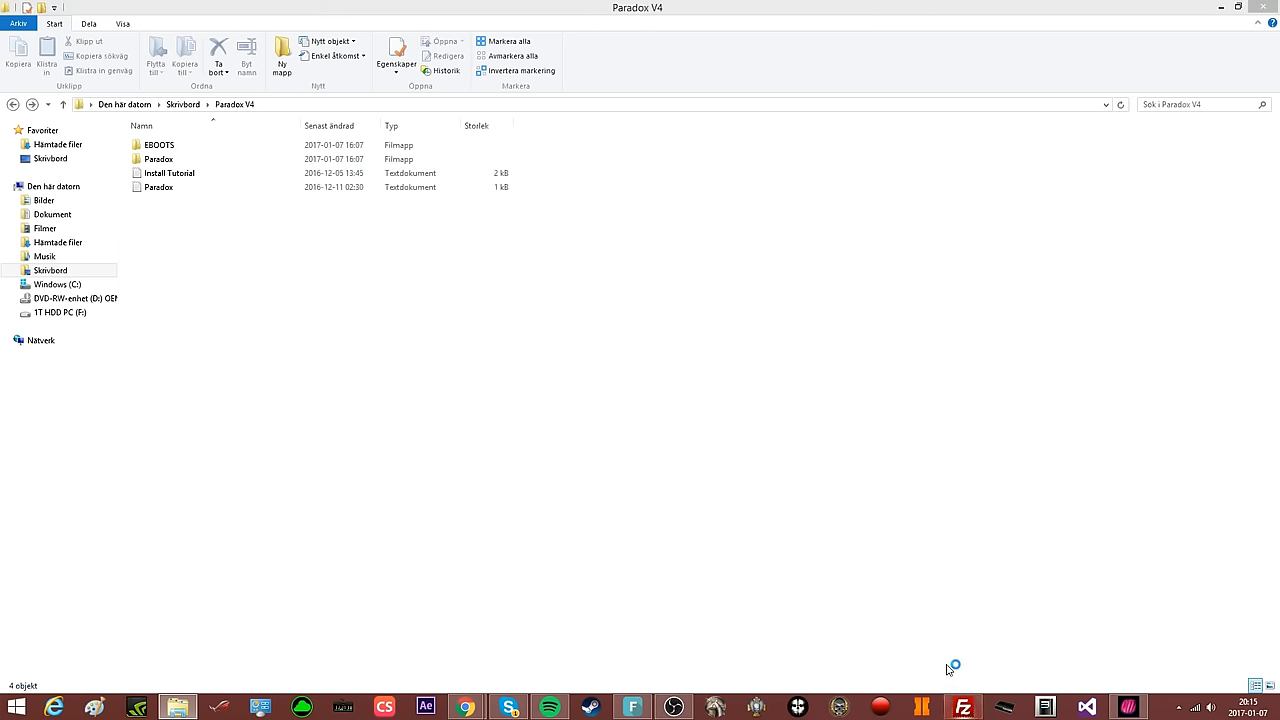
{"action": "left_click", "coordinate": [962, 708]}
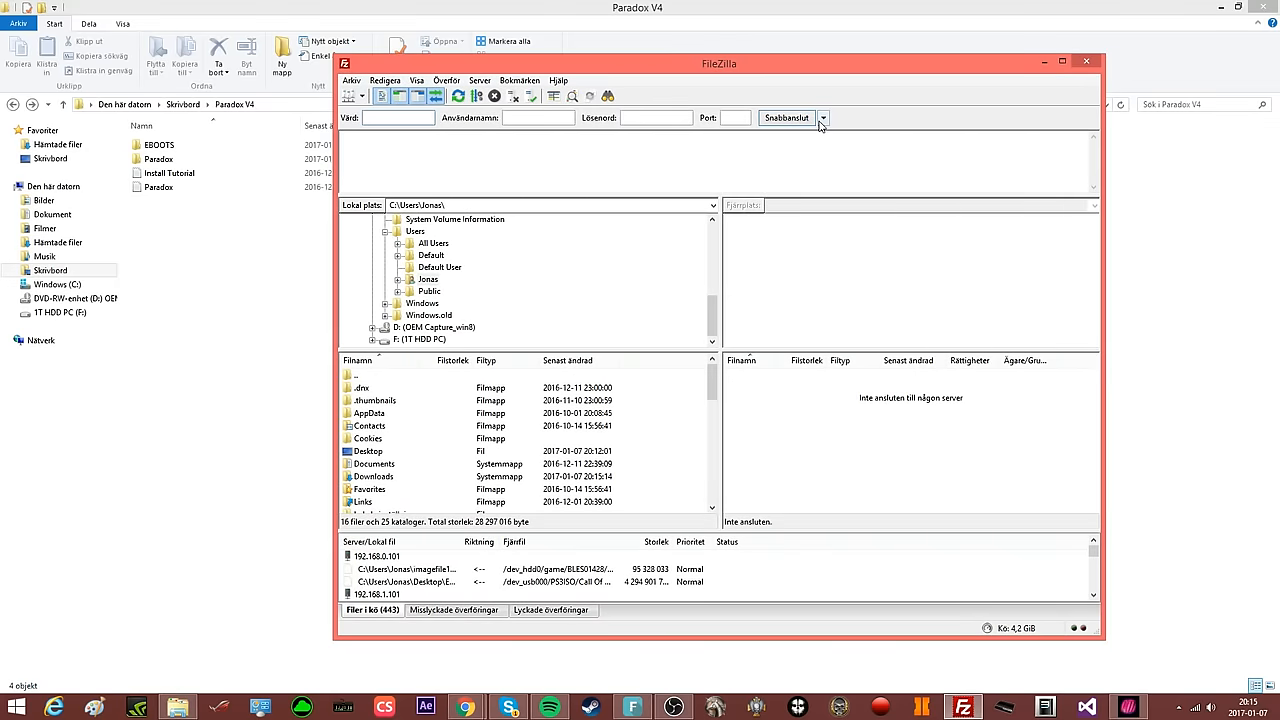
Connect to the console at 192.168.1.101 from the quick connection history
{"action": "left_click", "coordinate": [822, 118]}
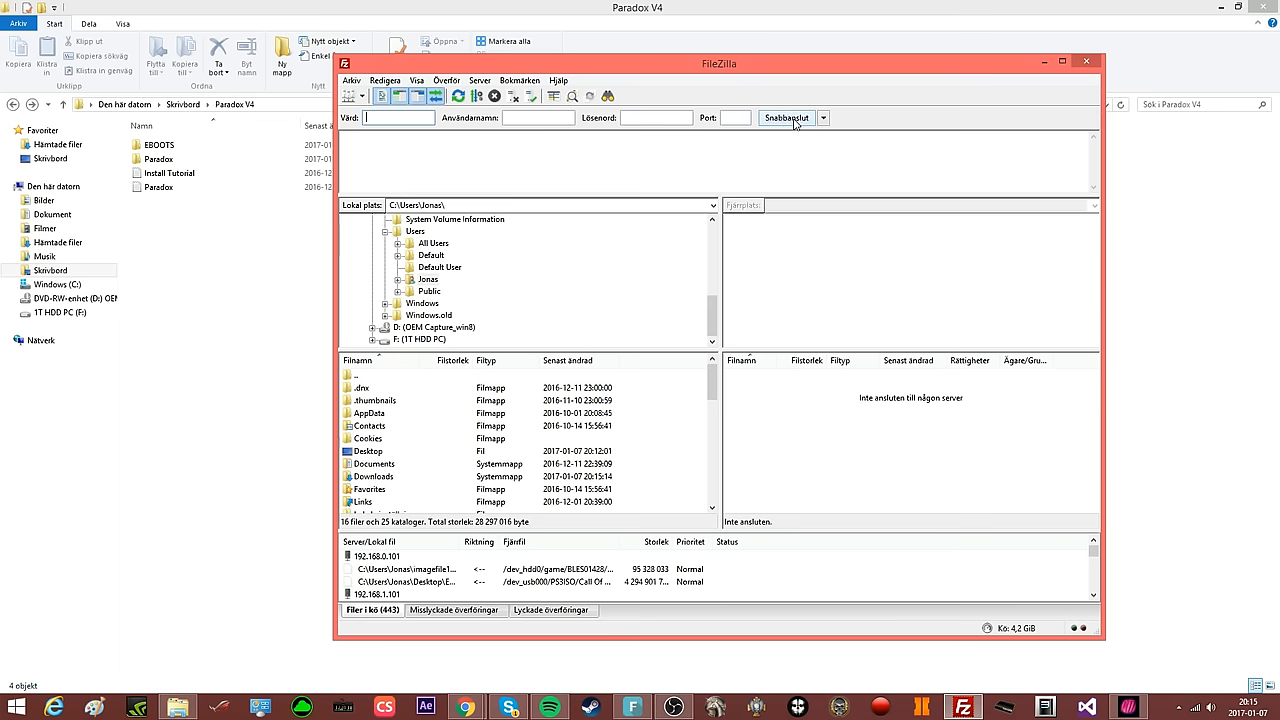
{"action": "left_click", "coordinate": [824, 116]}
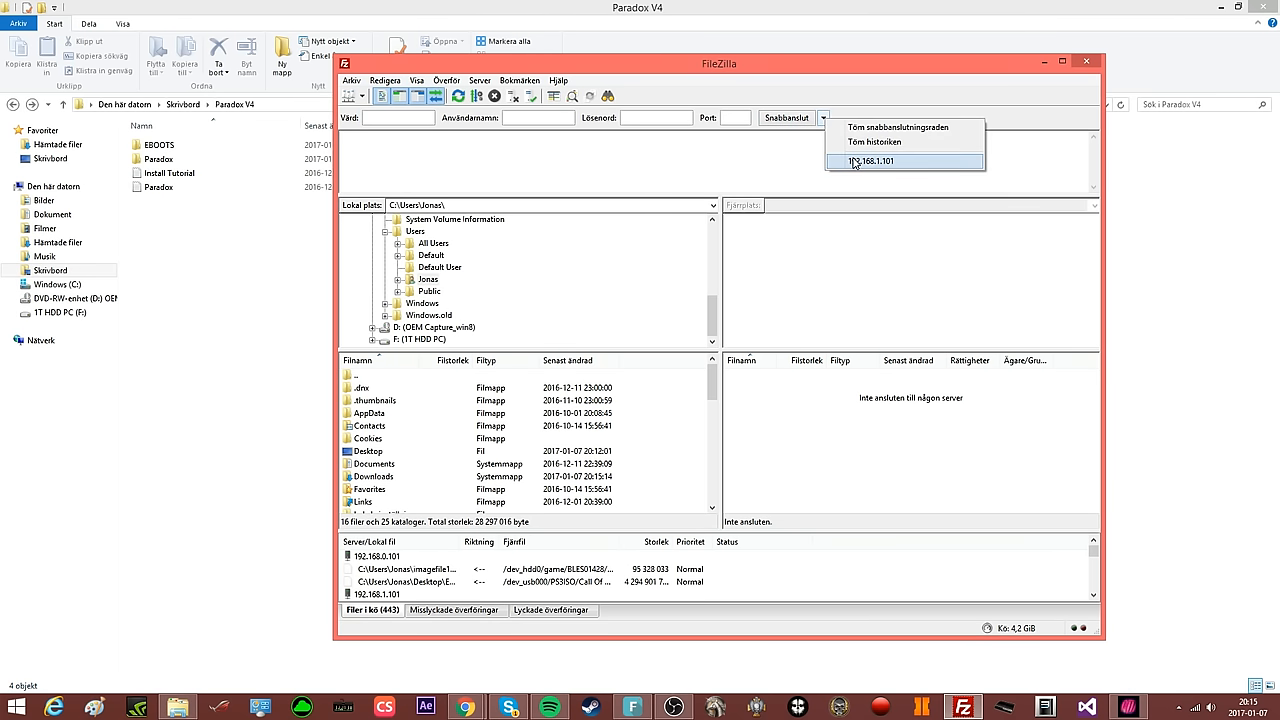
{"action": "left_click", "coordinate": [872, 160]}
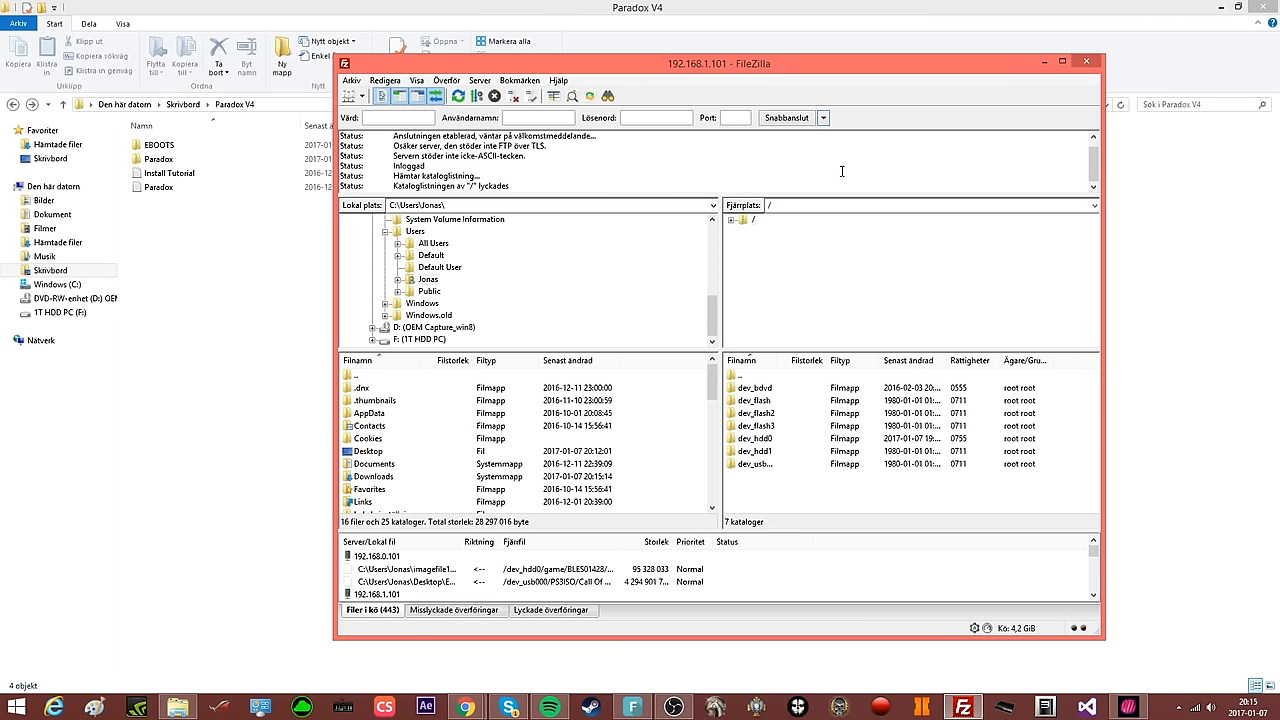
{"action": "mouse_move", "coordinate": [756, 452]}
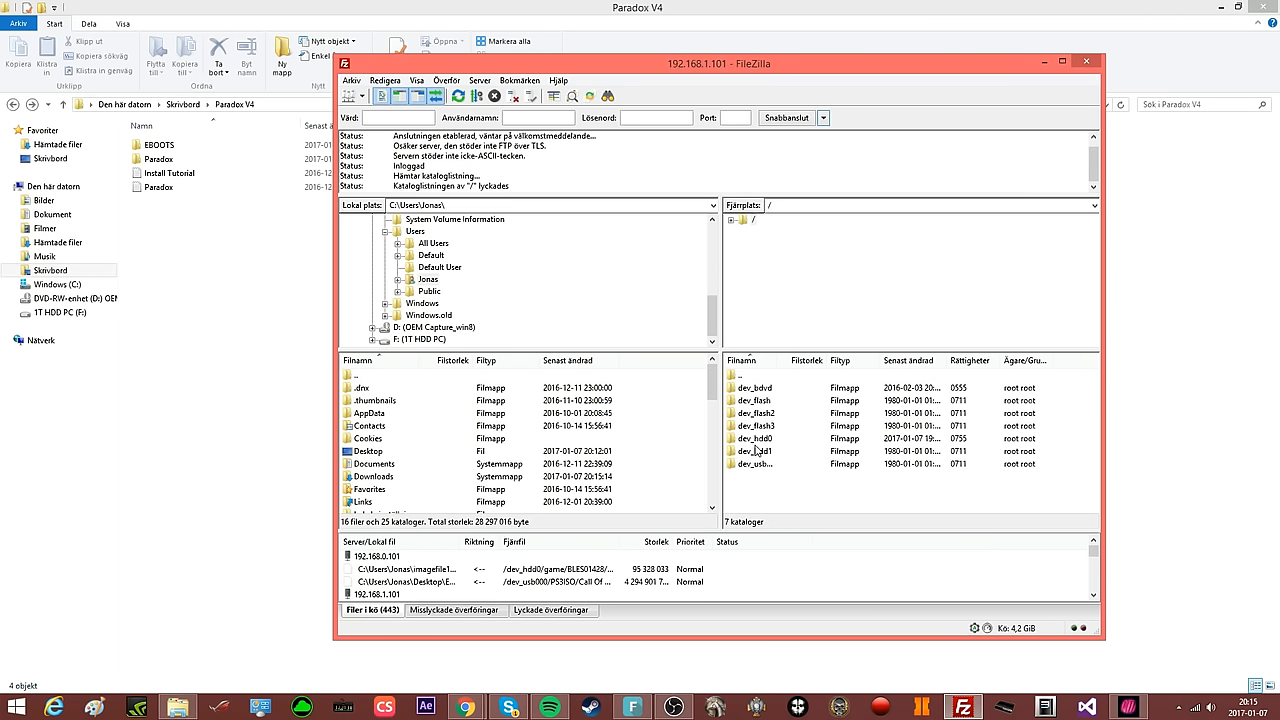
Browse into /dev_hdd0/game on the console and open a BLES game folder
{"action": "double_click", "coordinate": [756, 438]}
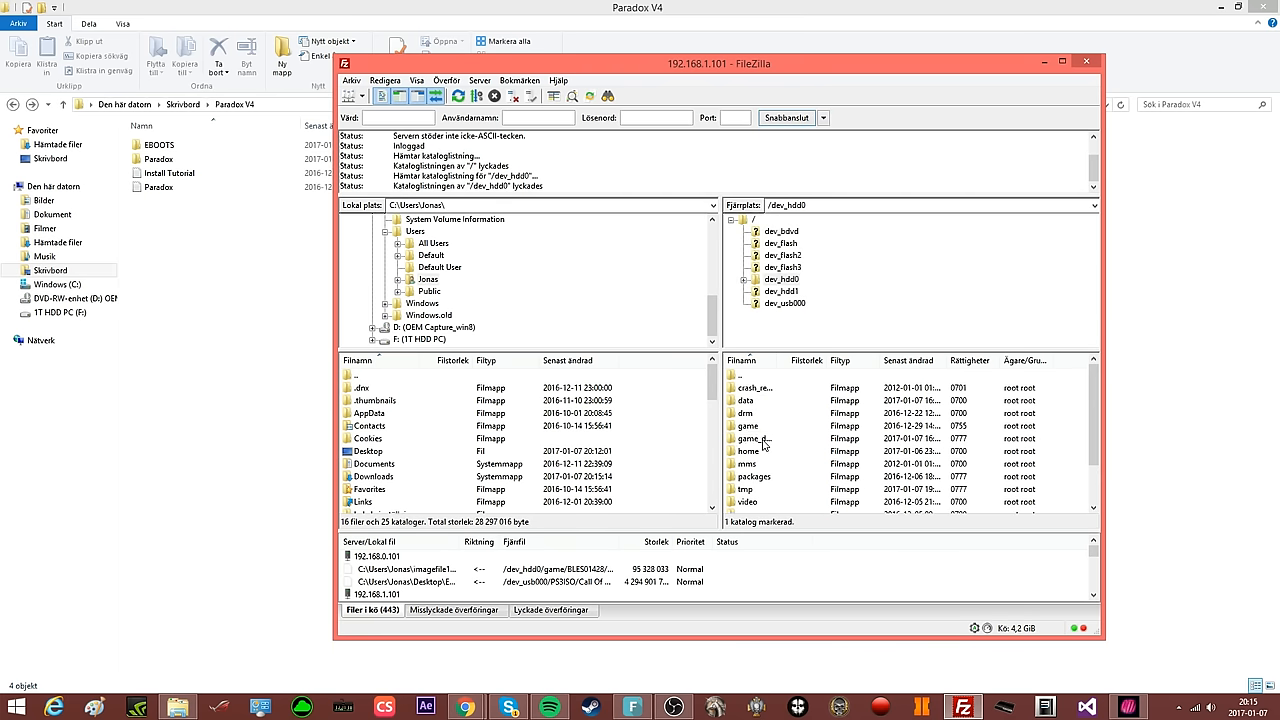
{"action": "left_click", "coordinate": [748, 426]}
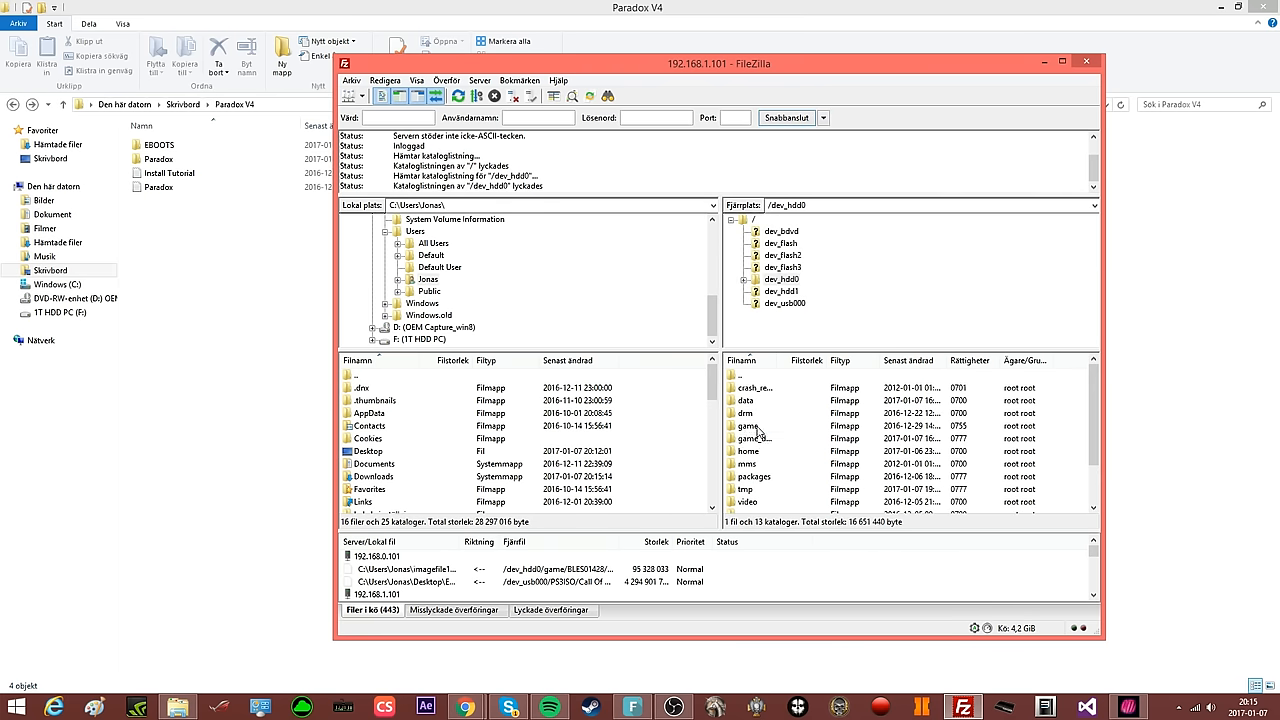
{"action": "double_click", "coordinate": [748, 424]}
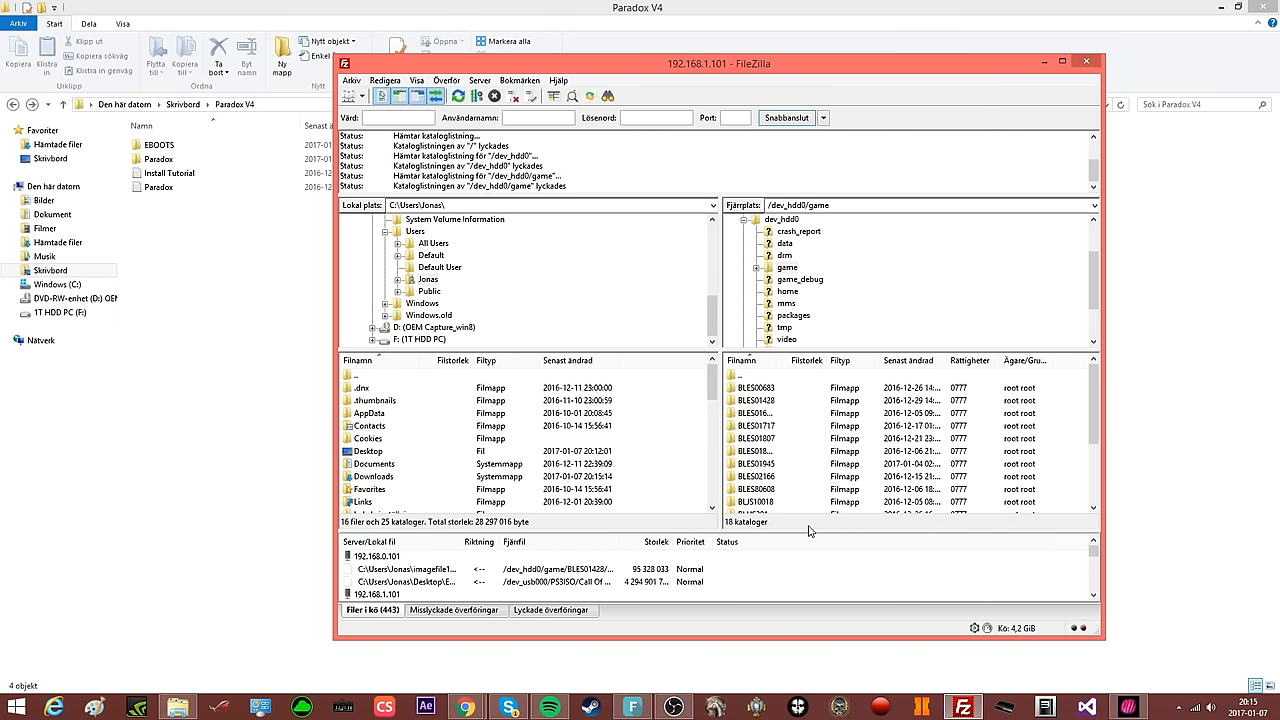
{"action": "left_click", "coordinate": [756, 426]}
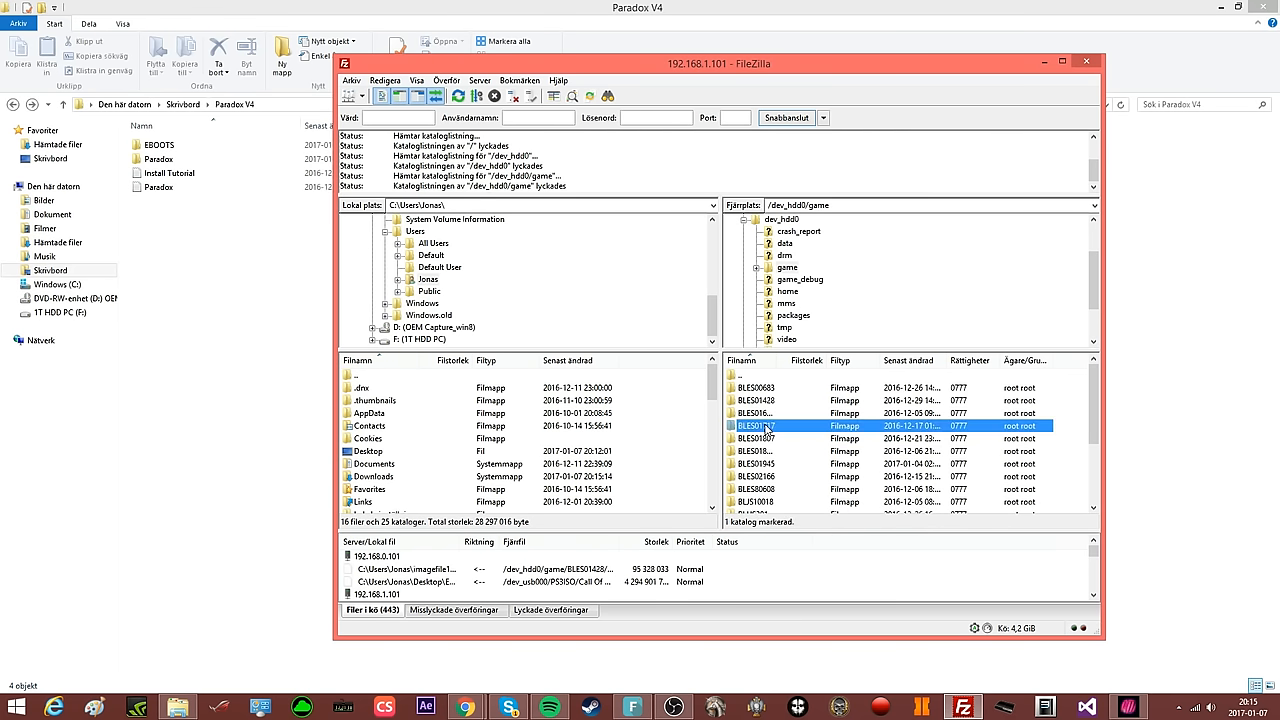
{"action": "double_click", "coordinate": [756, 424]}
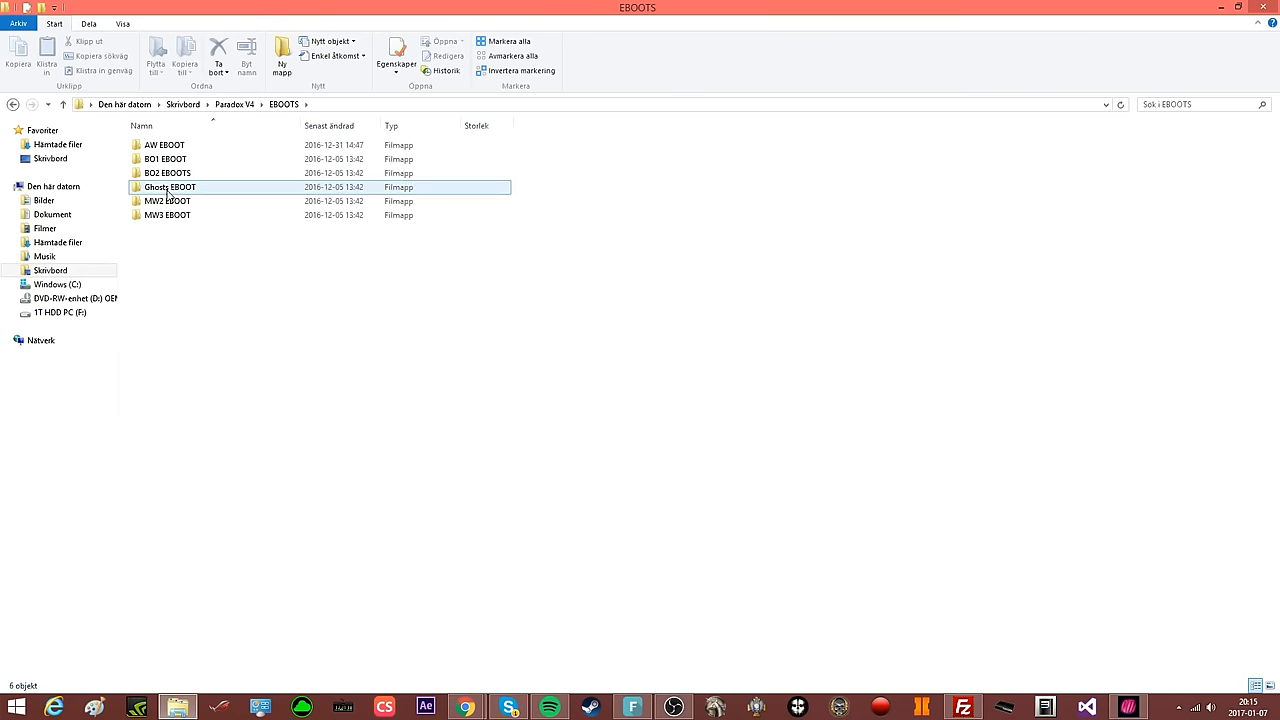
{"action": "double_click", "coordinate": [168, 172]}
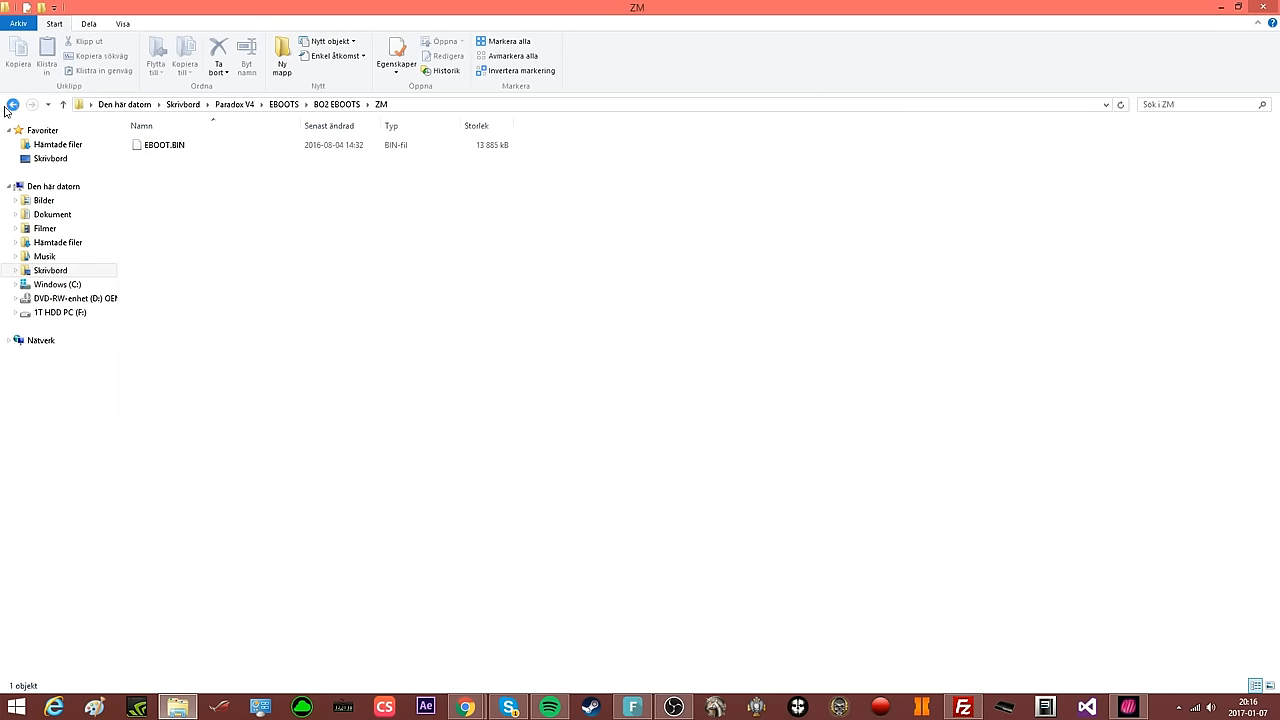
{"action": "left_click", "coordinate": [12, 104]}
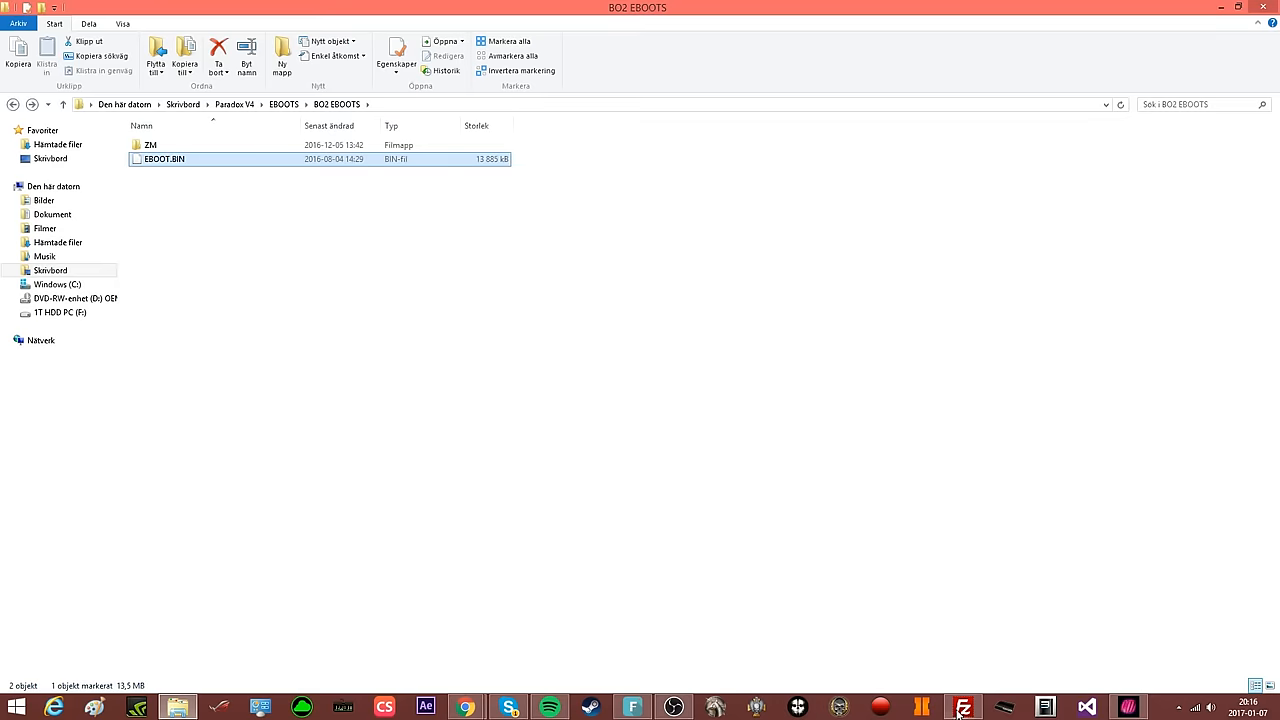
{"action": "left_click", "coordinate": [962, 708]}
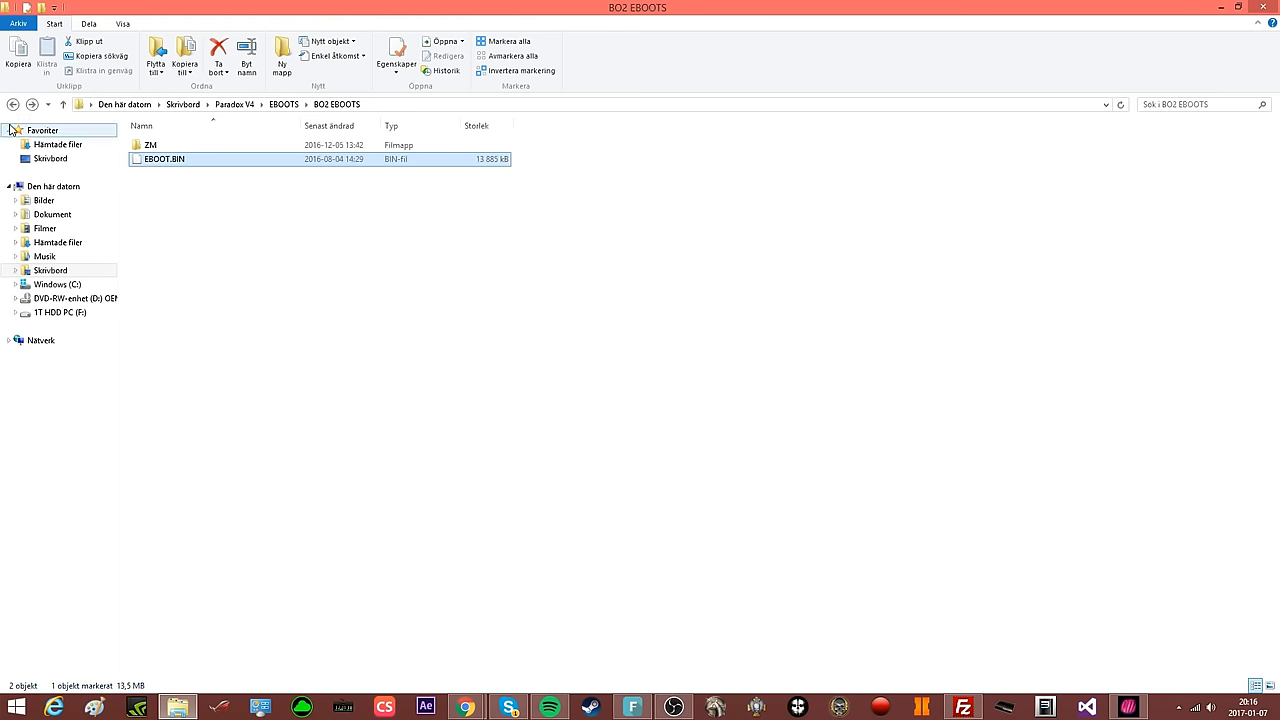
{"action": "left_click", "coordinate": [12, 104]}
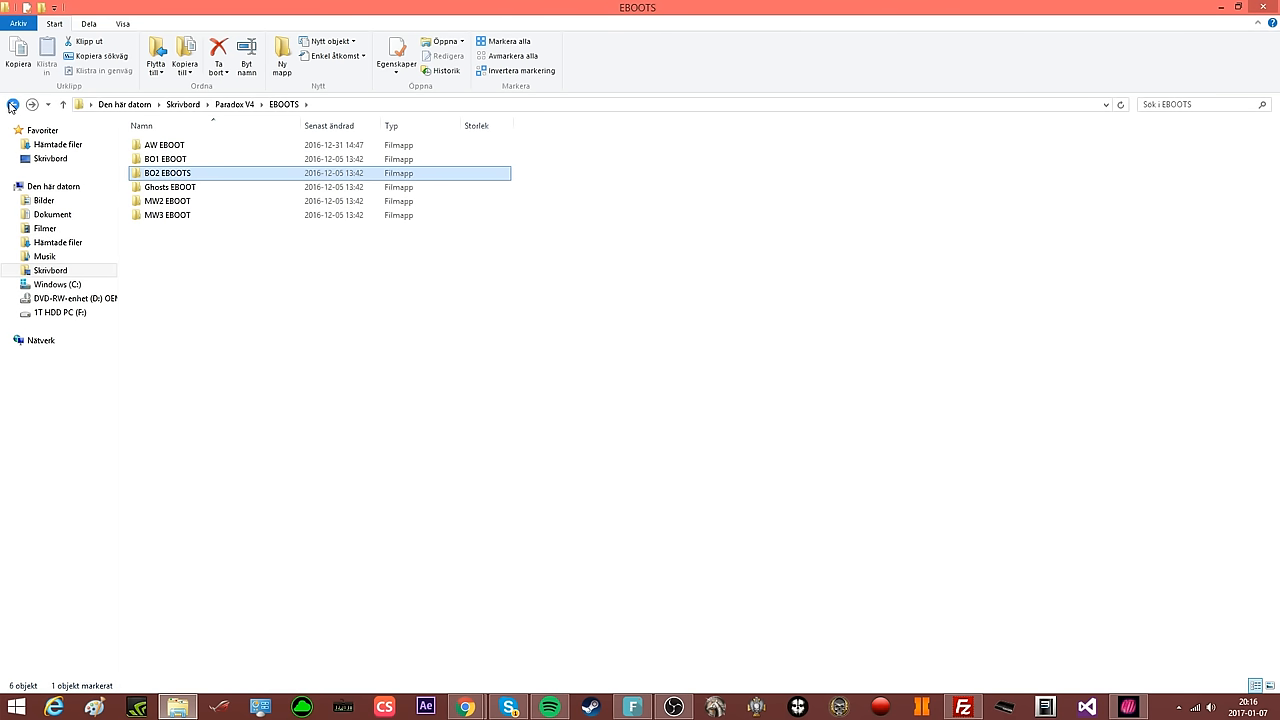
{"action": "left_click", "coordinate": [12, 104]}
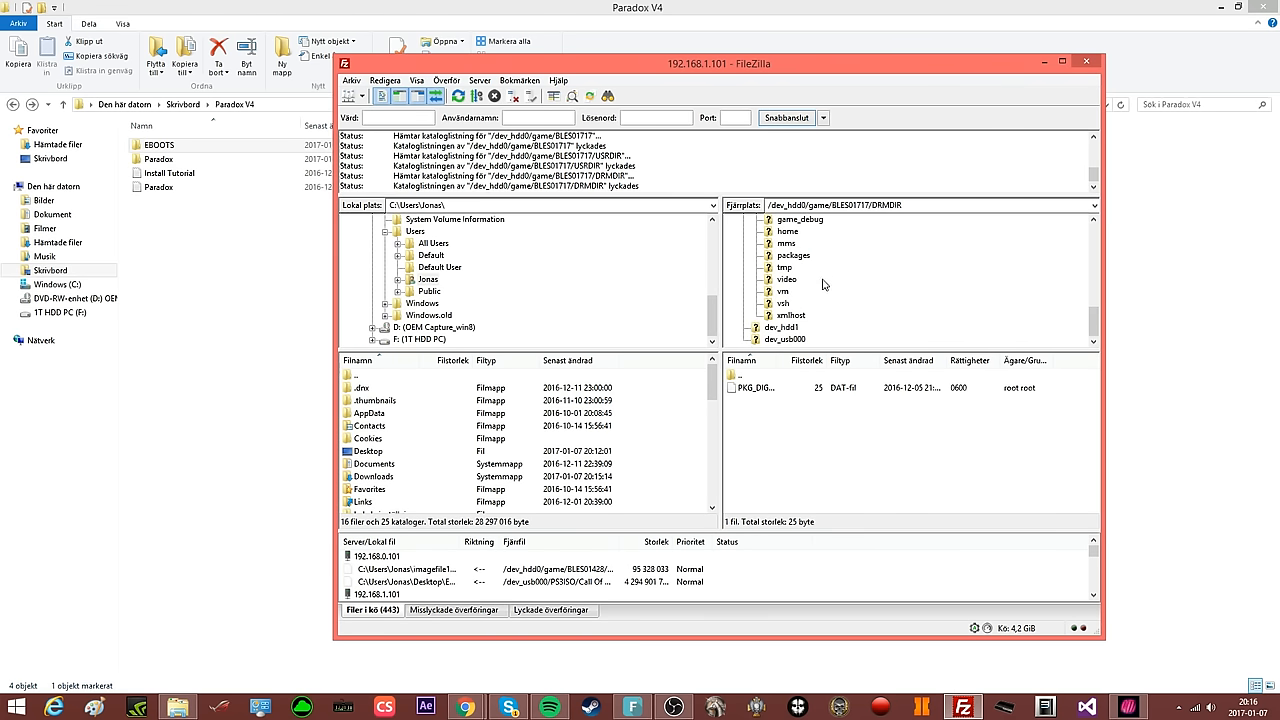
{"action": "mouse_move", "coordinate": [786, 276]}
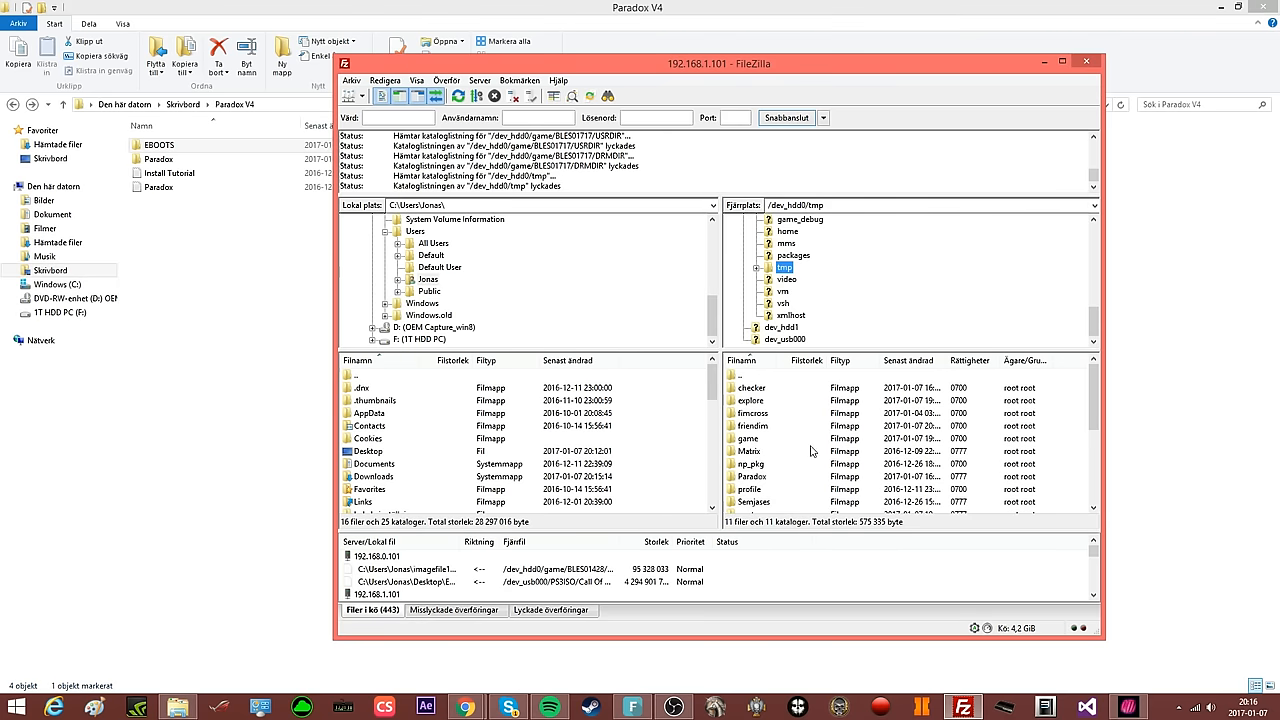
Browse the console's /dev_hdd0/tmp directory and its Paradox folder of SPRX files
{"action": "left_click", "coordinate": [748, 452]}
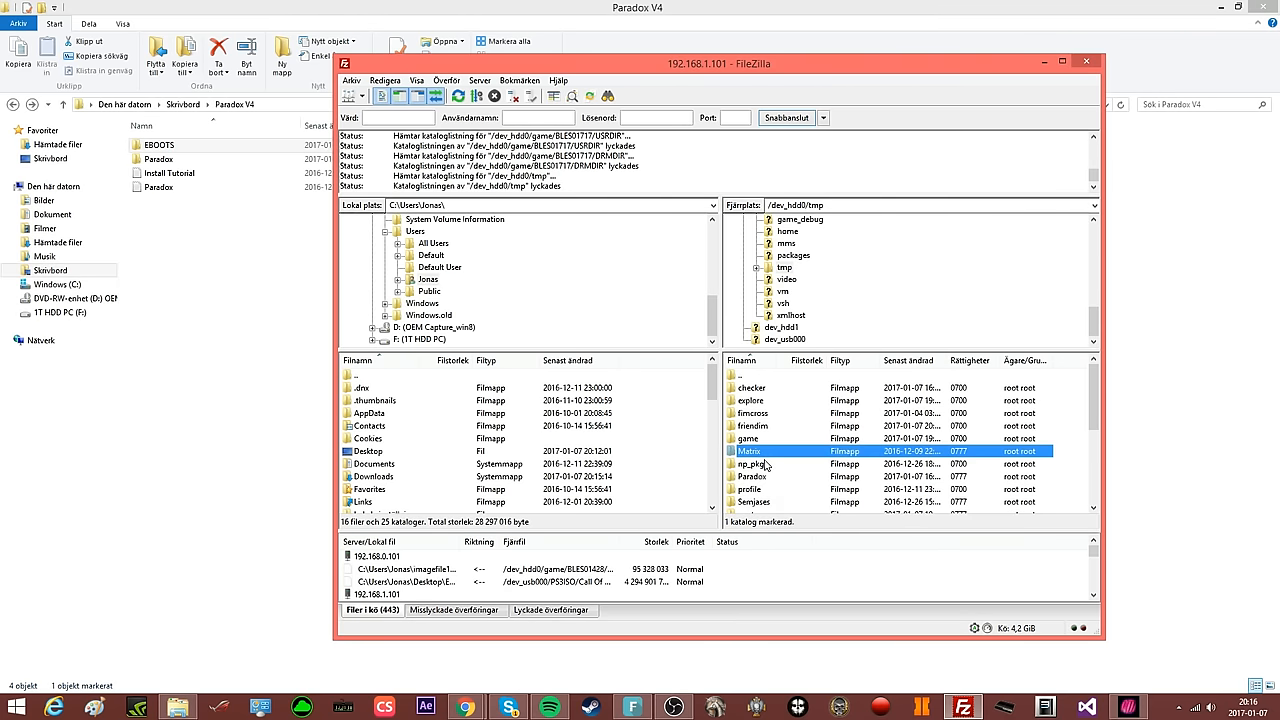
{"action": "mouse_move", "coordinate": [758, 488]}
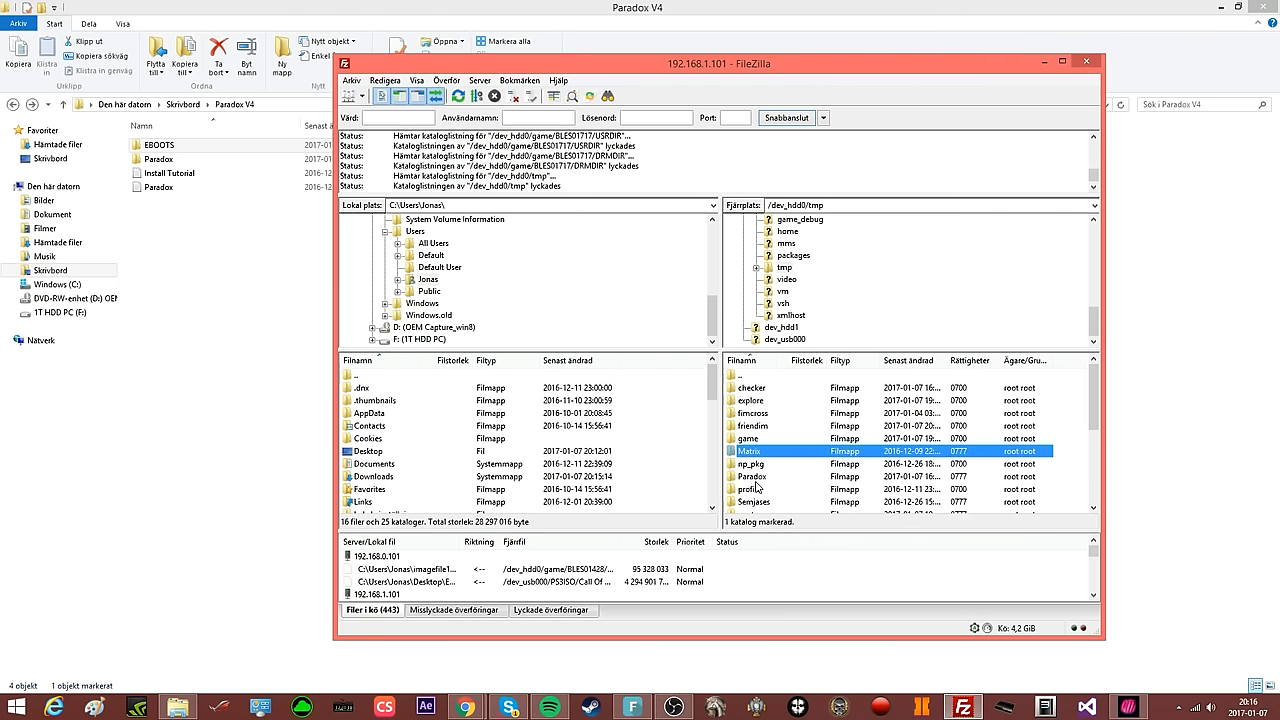
{"action": "left_click", "coordinate": [752, 476]}
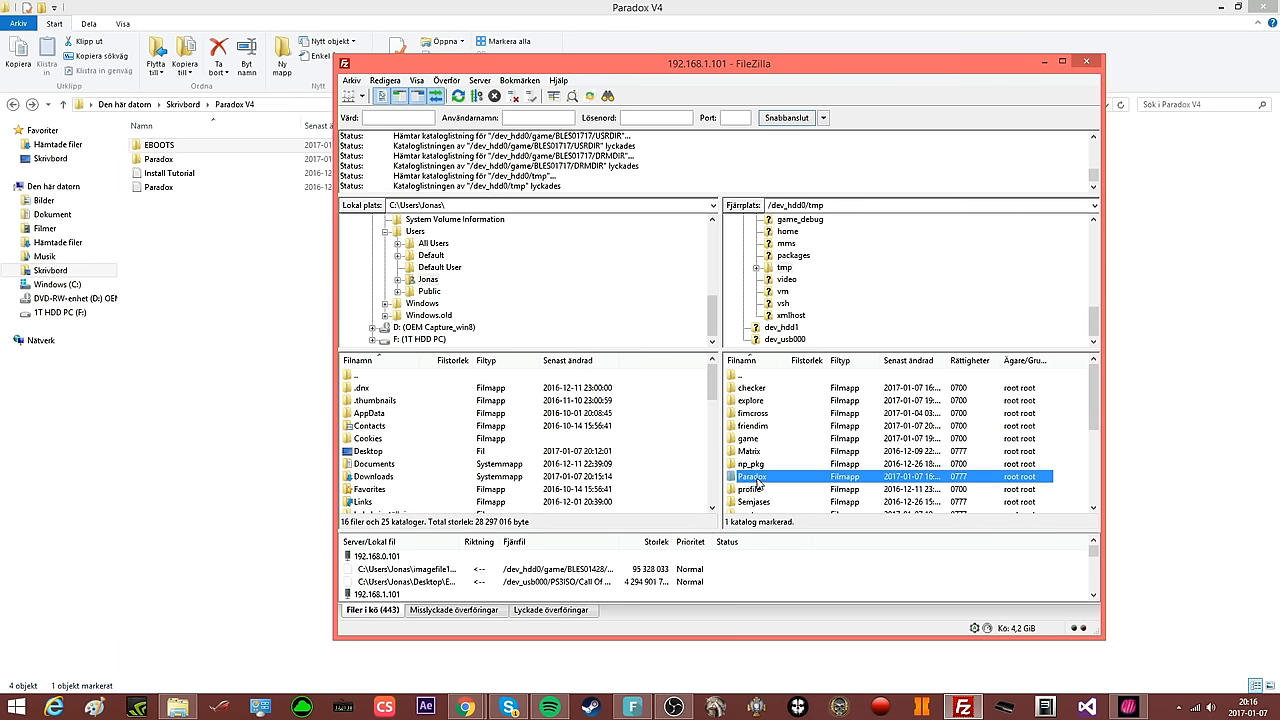
{"action": "double_click", "coordinate": [750, 476]}
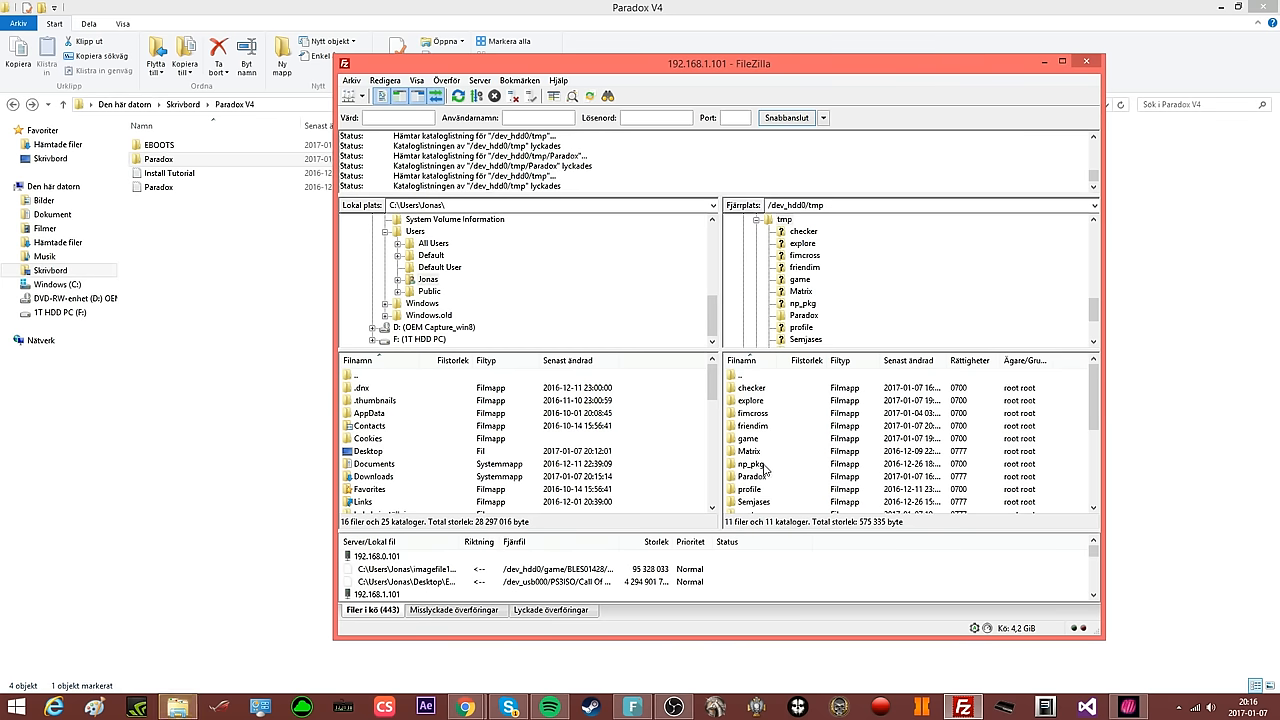
{"action": "scroll", "scroll_direction": "down", "scroll_amount": 3}
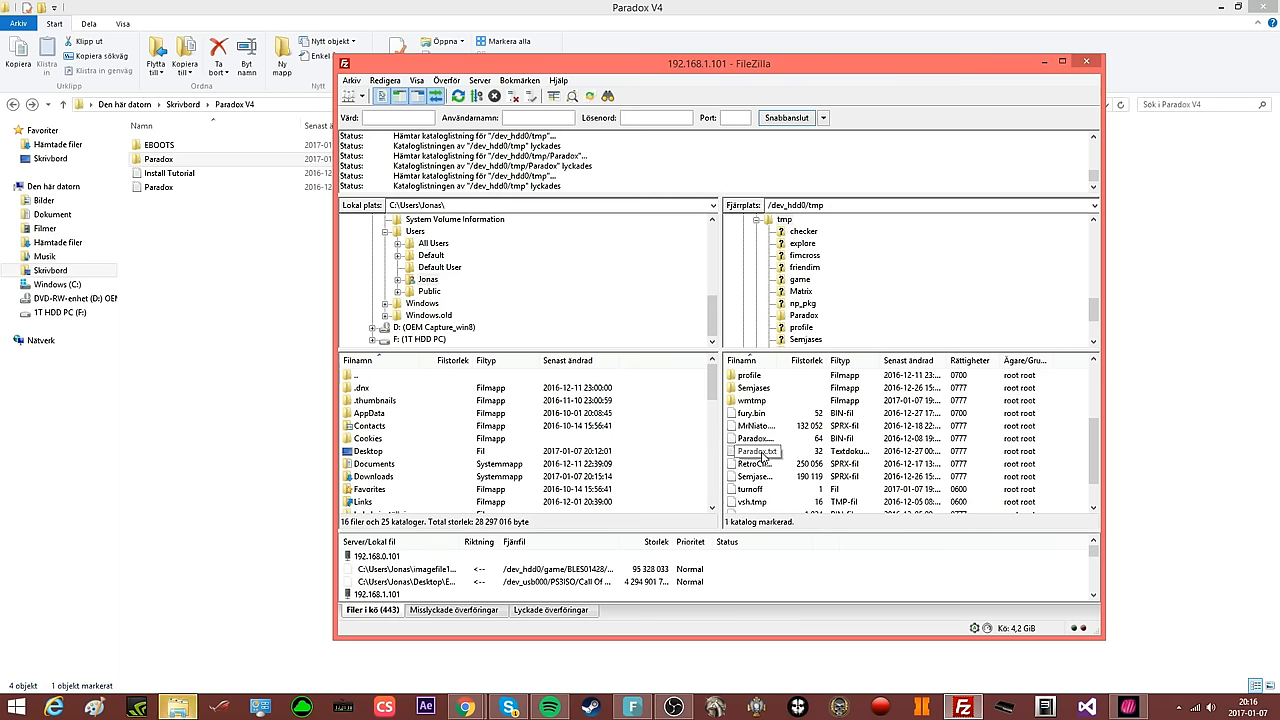
{"action": "mouse_move", "coordinate": [232, 390]}
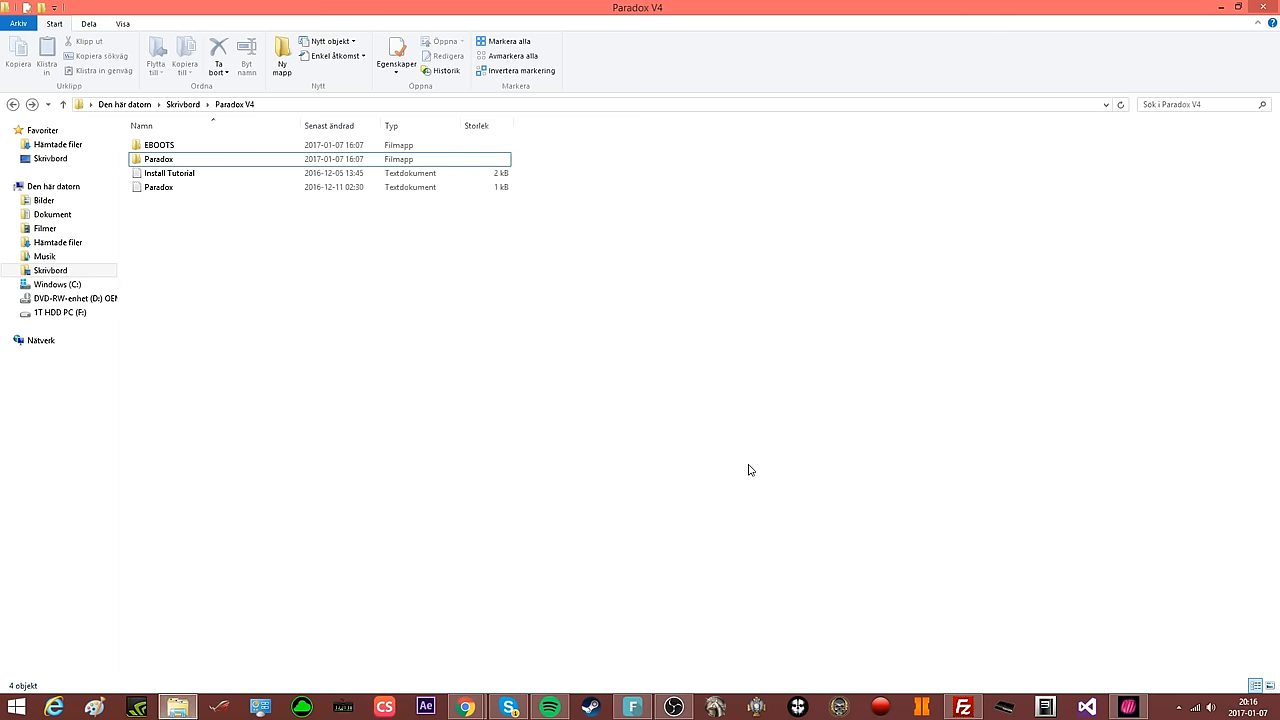
{"action": "mouse_move", "coordinate": [568, 704]}
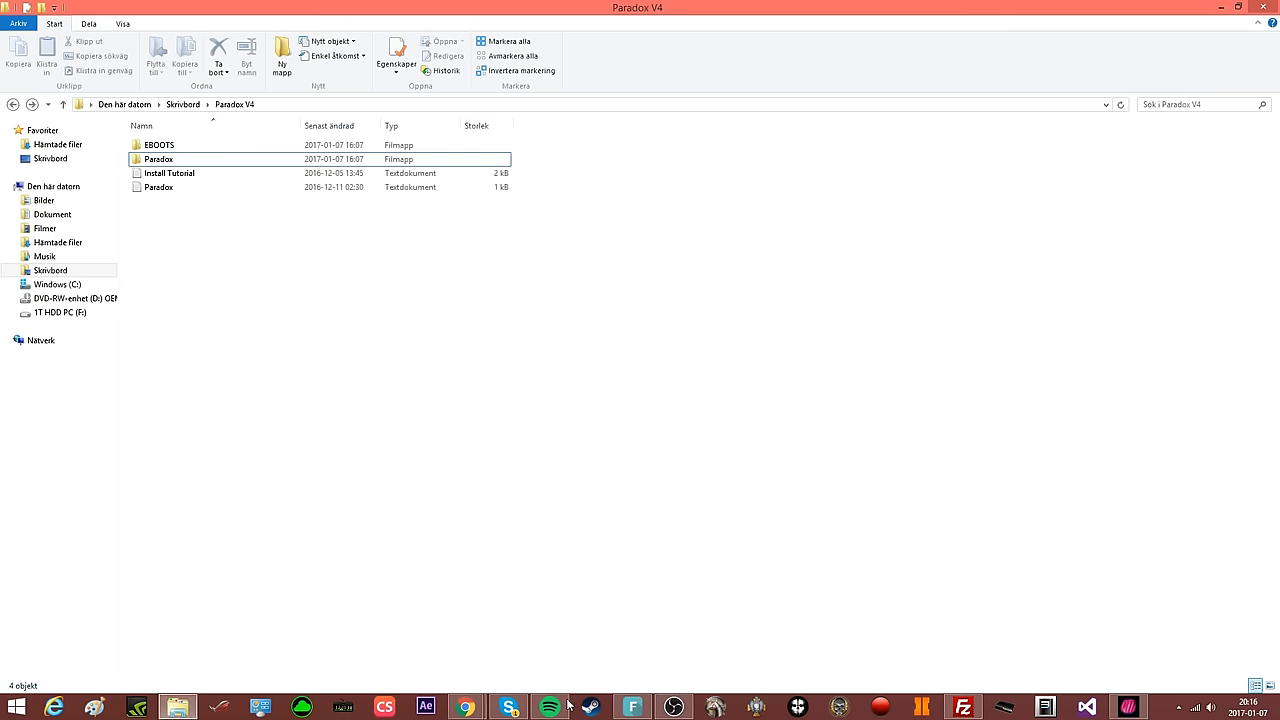
{"action": "mouse_move", "coordinate": [464, 708]}
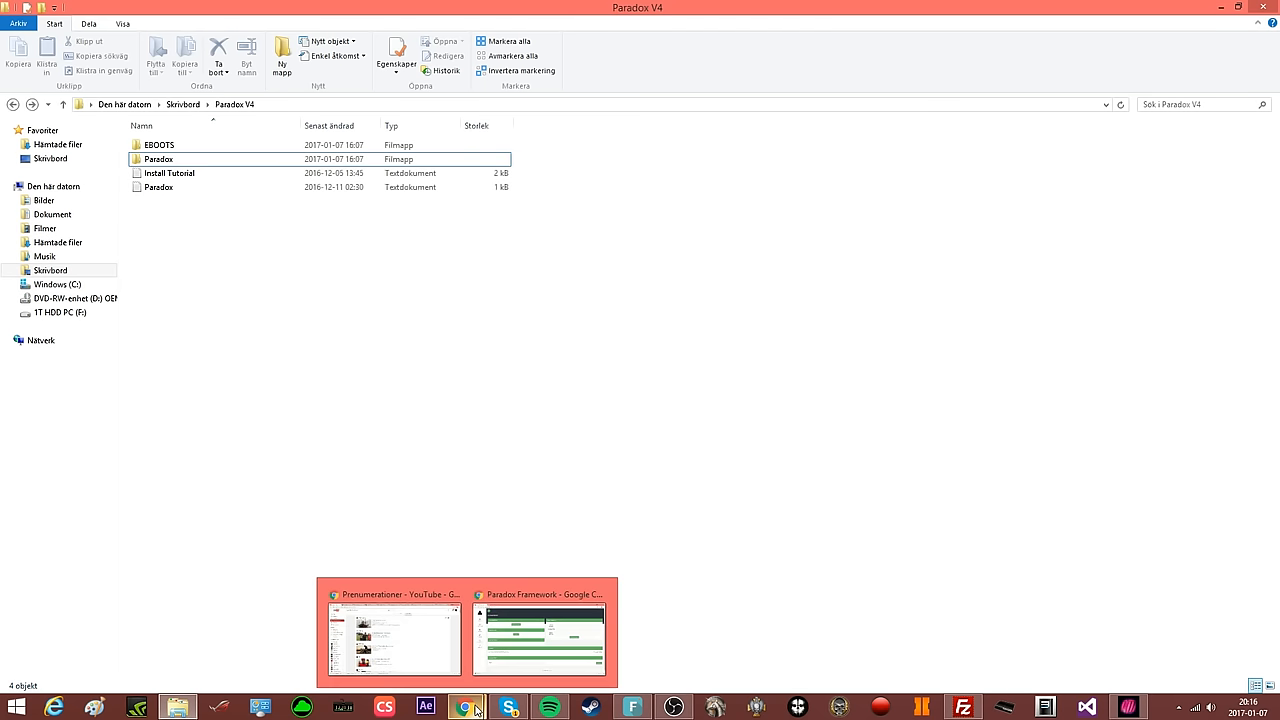